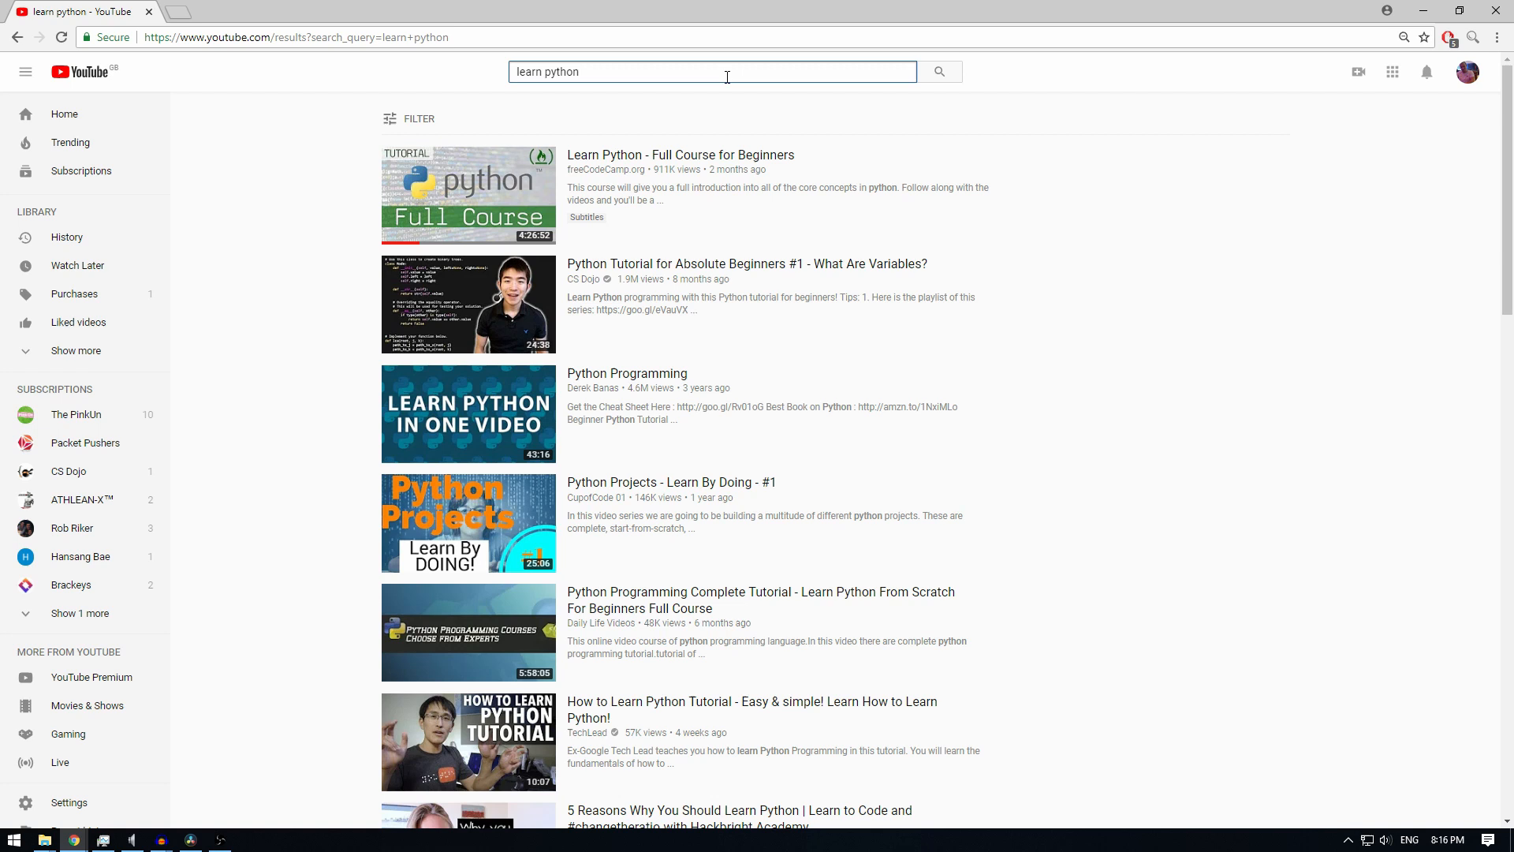
{"action": "mouse_move", "coordinate": [657, 160]}
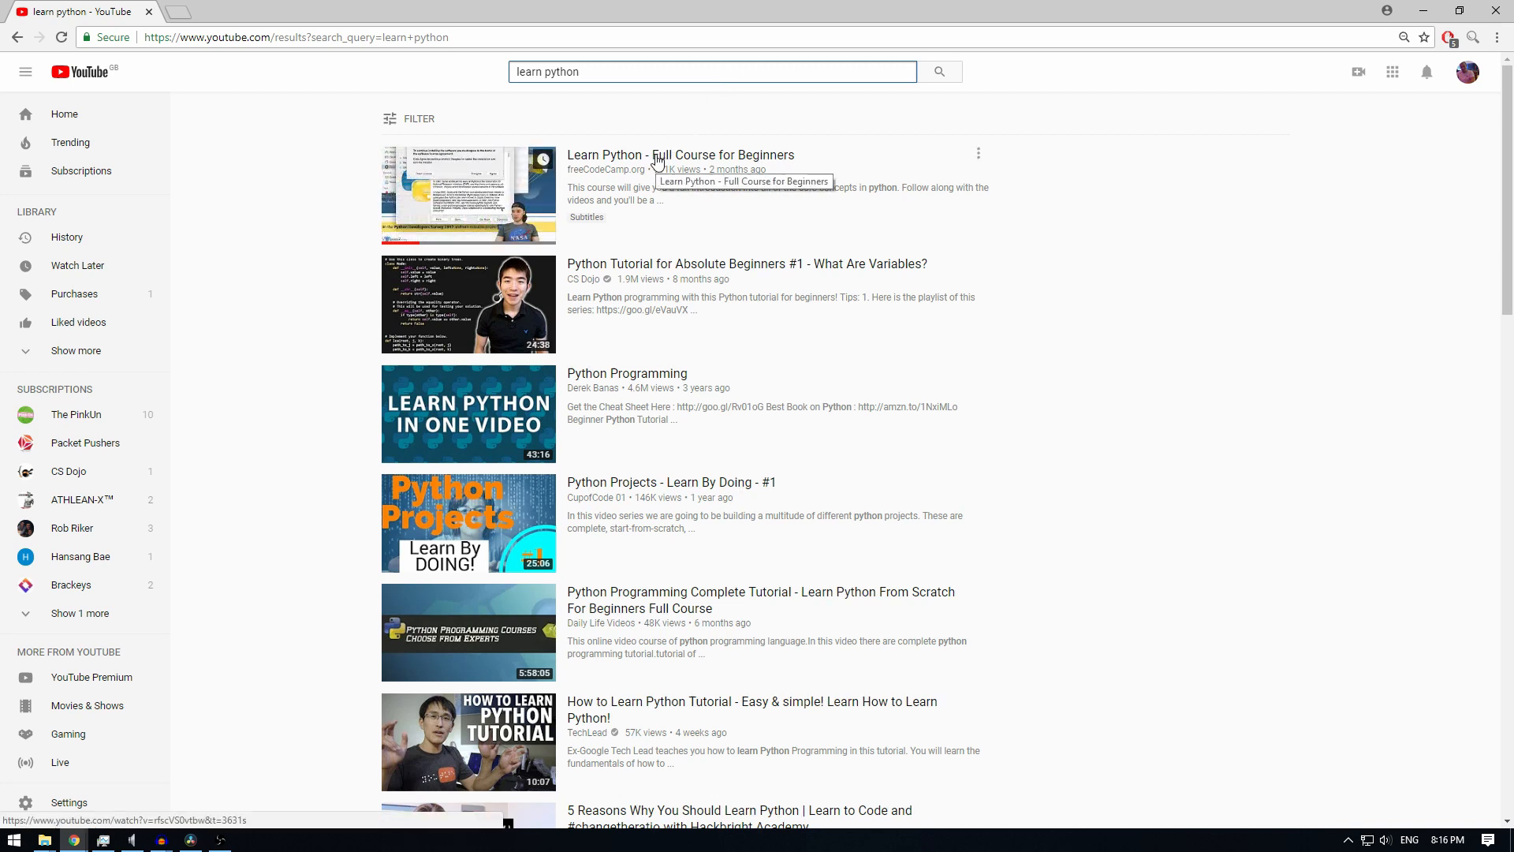
{"action": "mouse_move", "coordinate": [468, 194]}
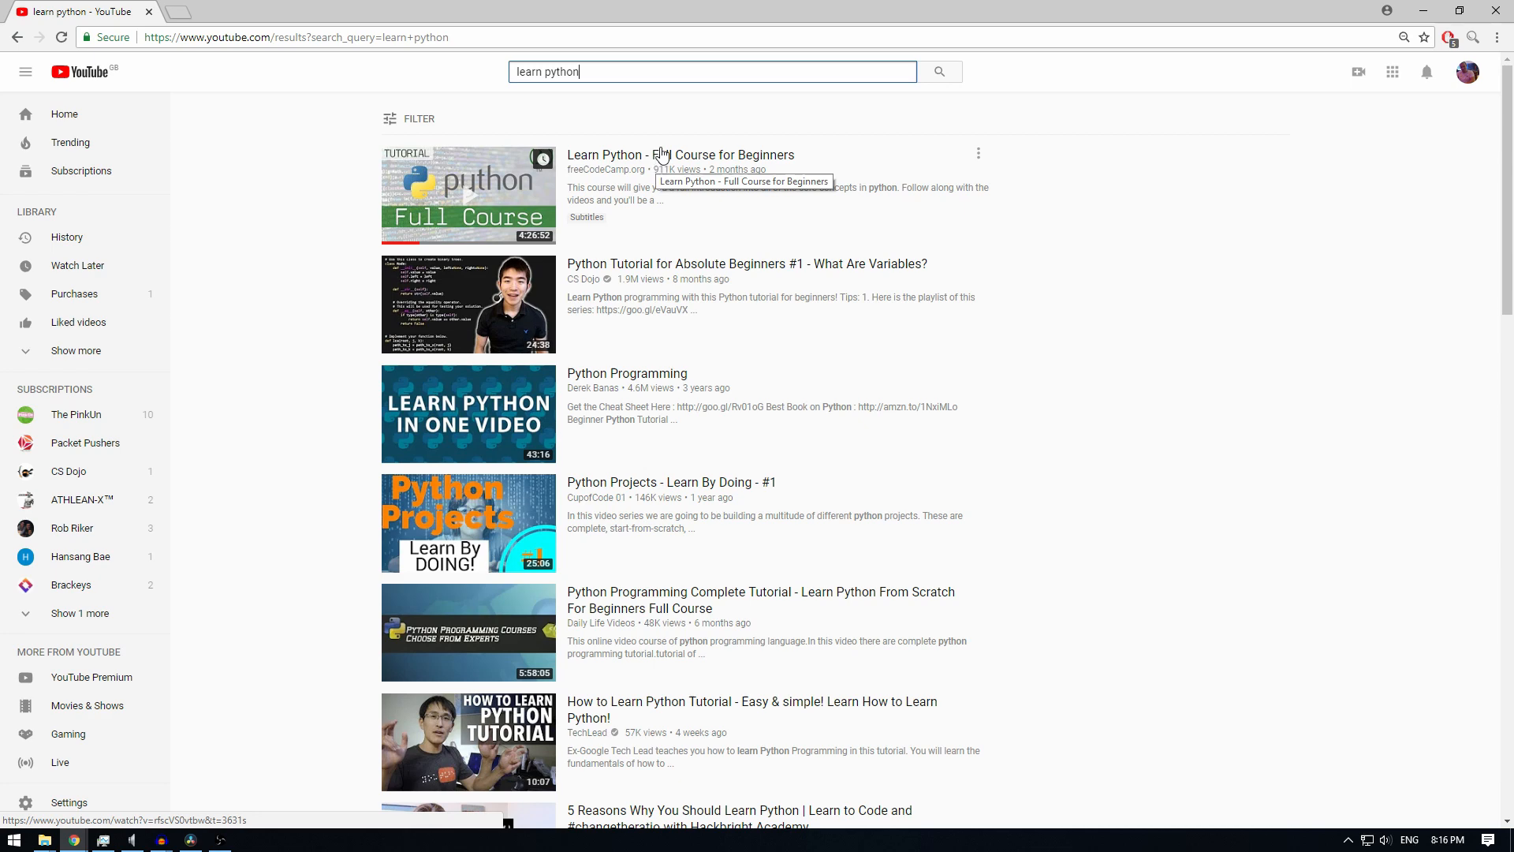
Step: Bring the PyCharm window with app.py forward and place the caret at the end of line 1
{"action": "left_click", "coordinate": [219, 838]}
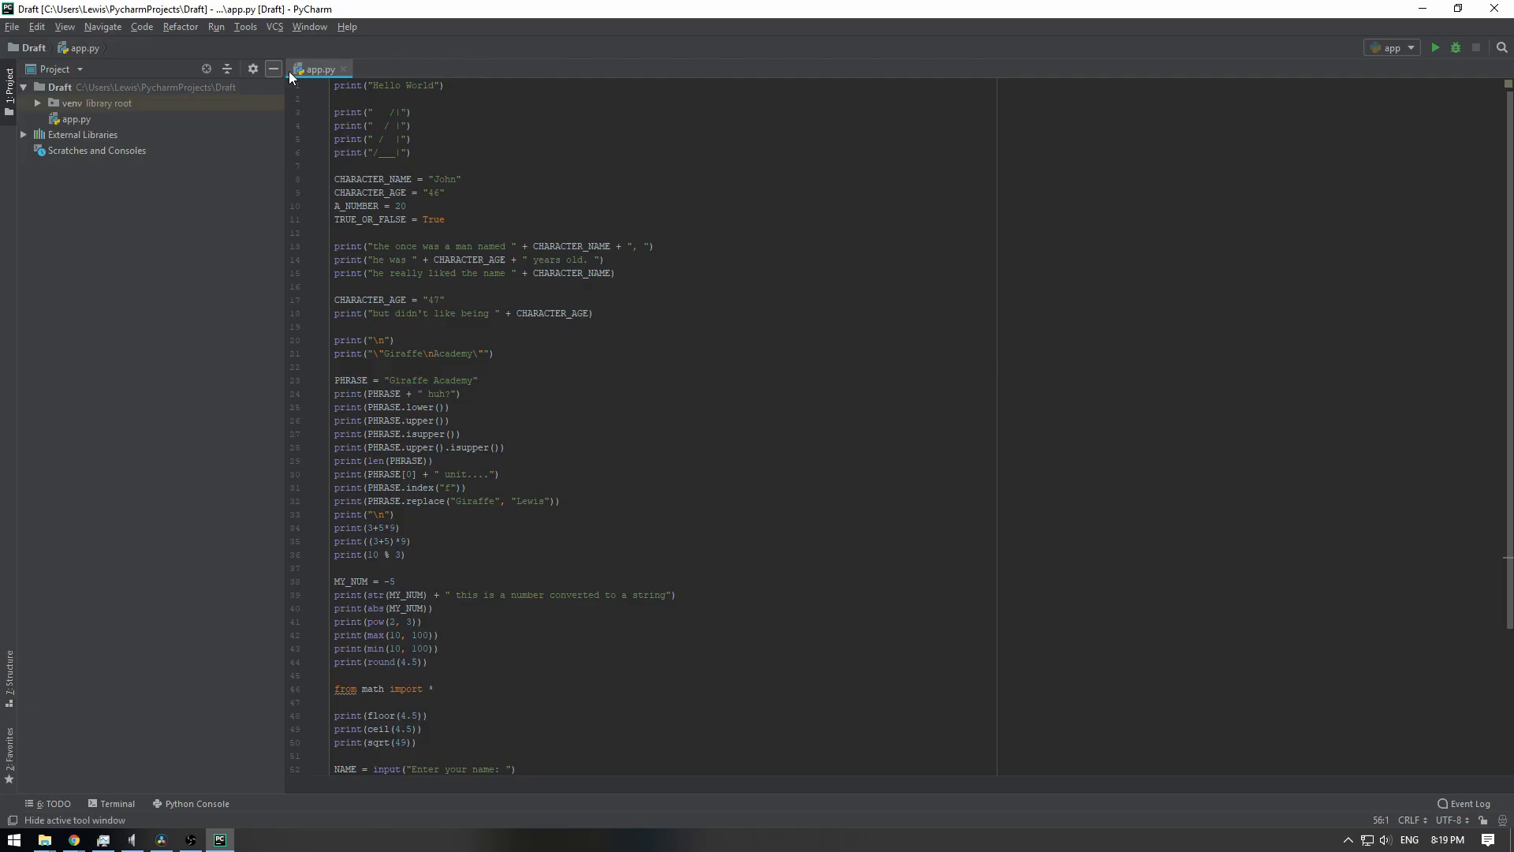
{"action": "mouse_move", "coordinate": [317, 69]}
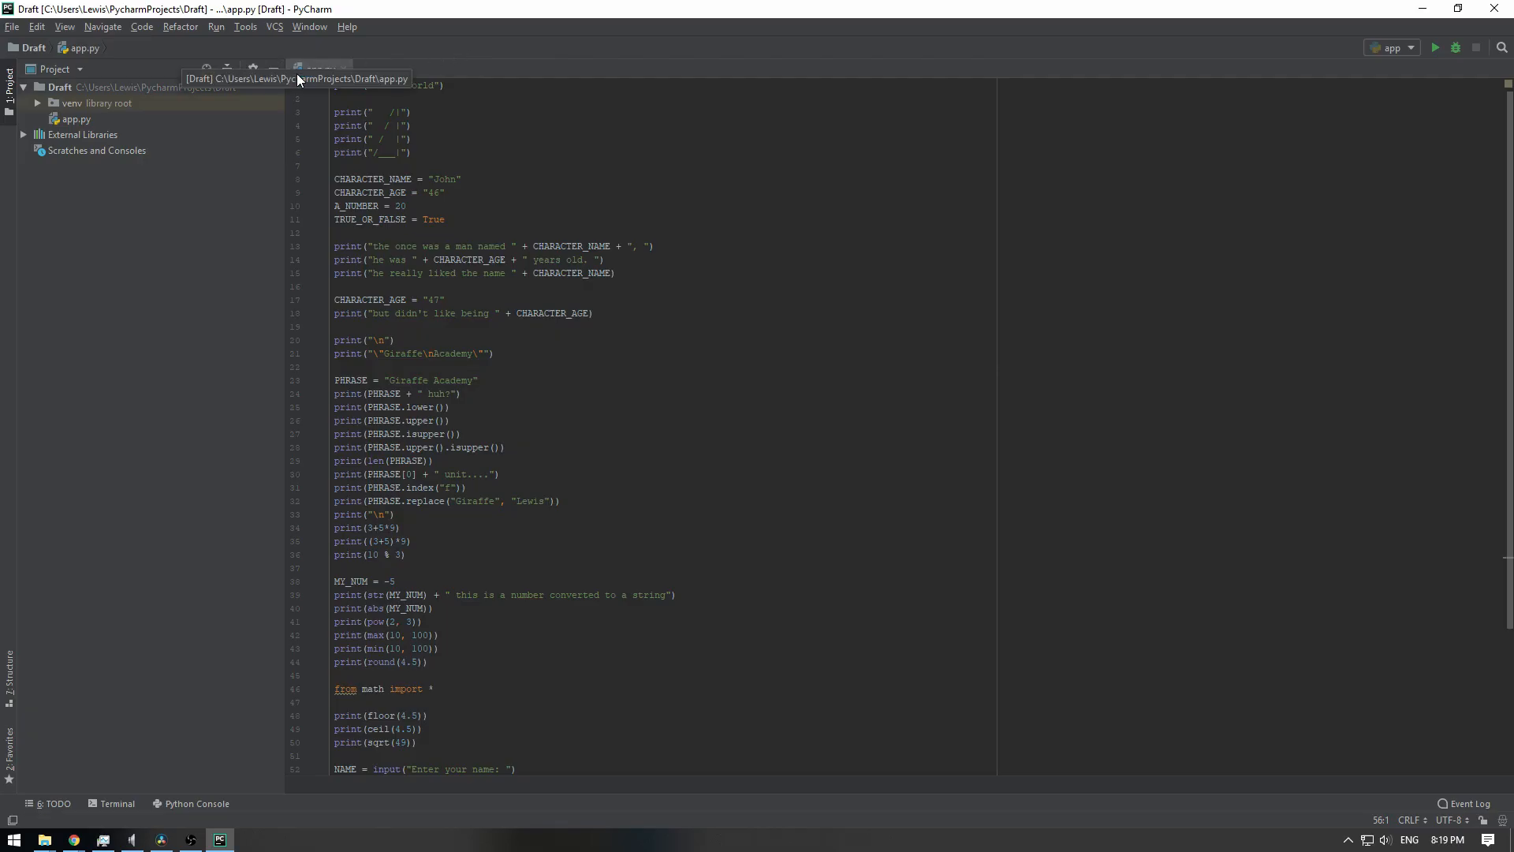
{"action": "left_click", "coordinate": [537, 85]}
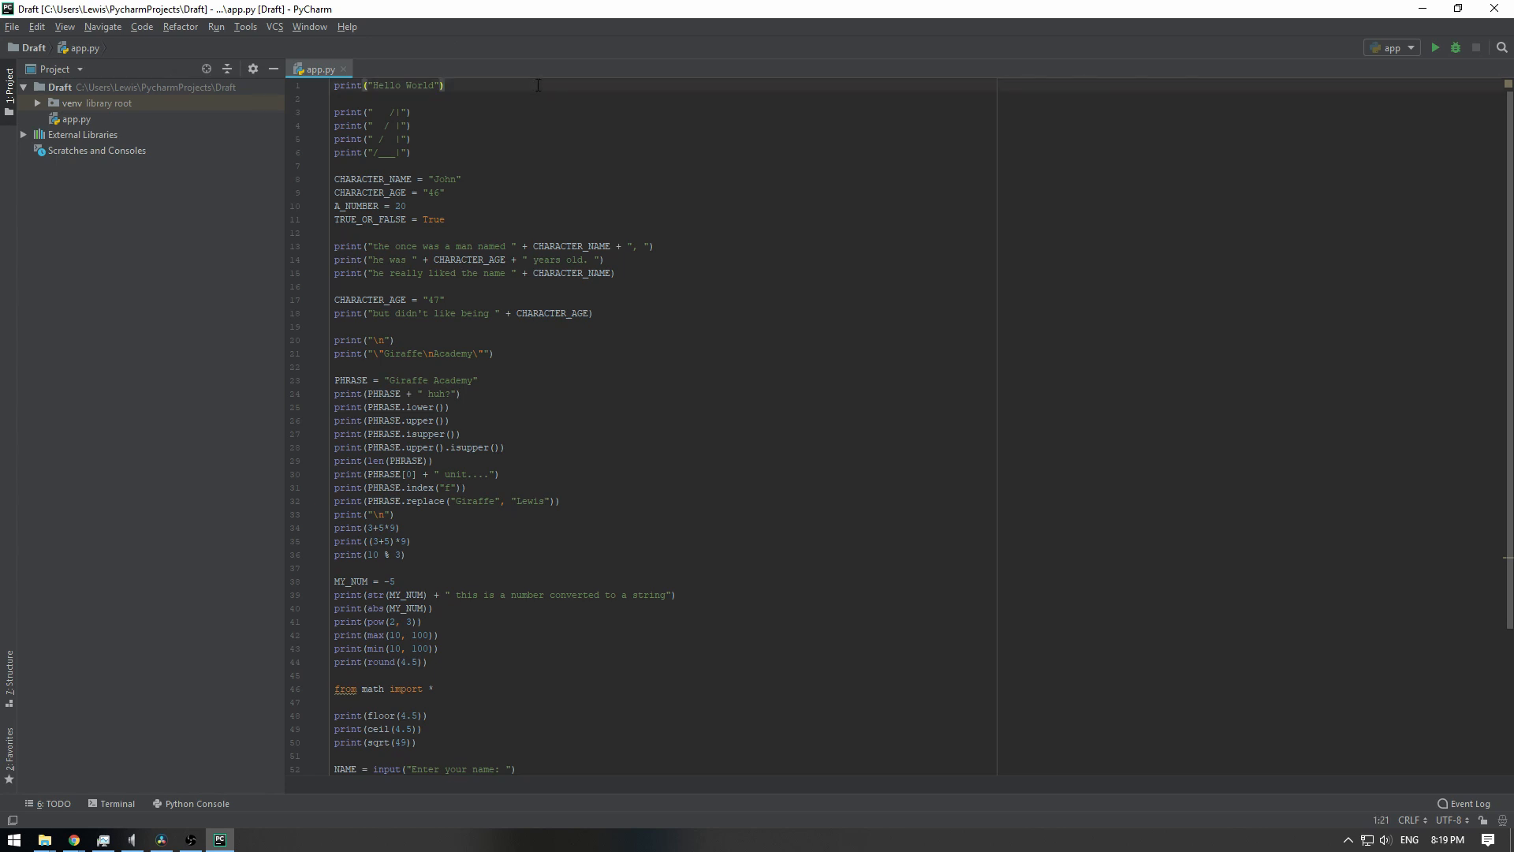
{"action": "mouse_move", "coordinate": [502, 81]}
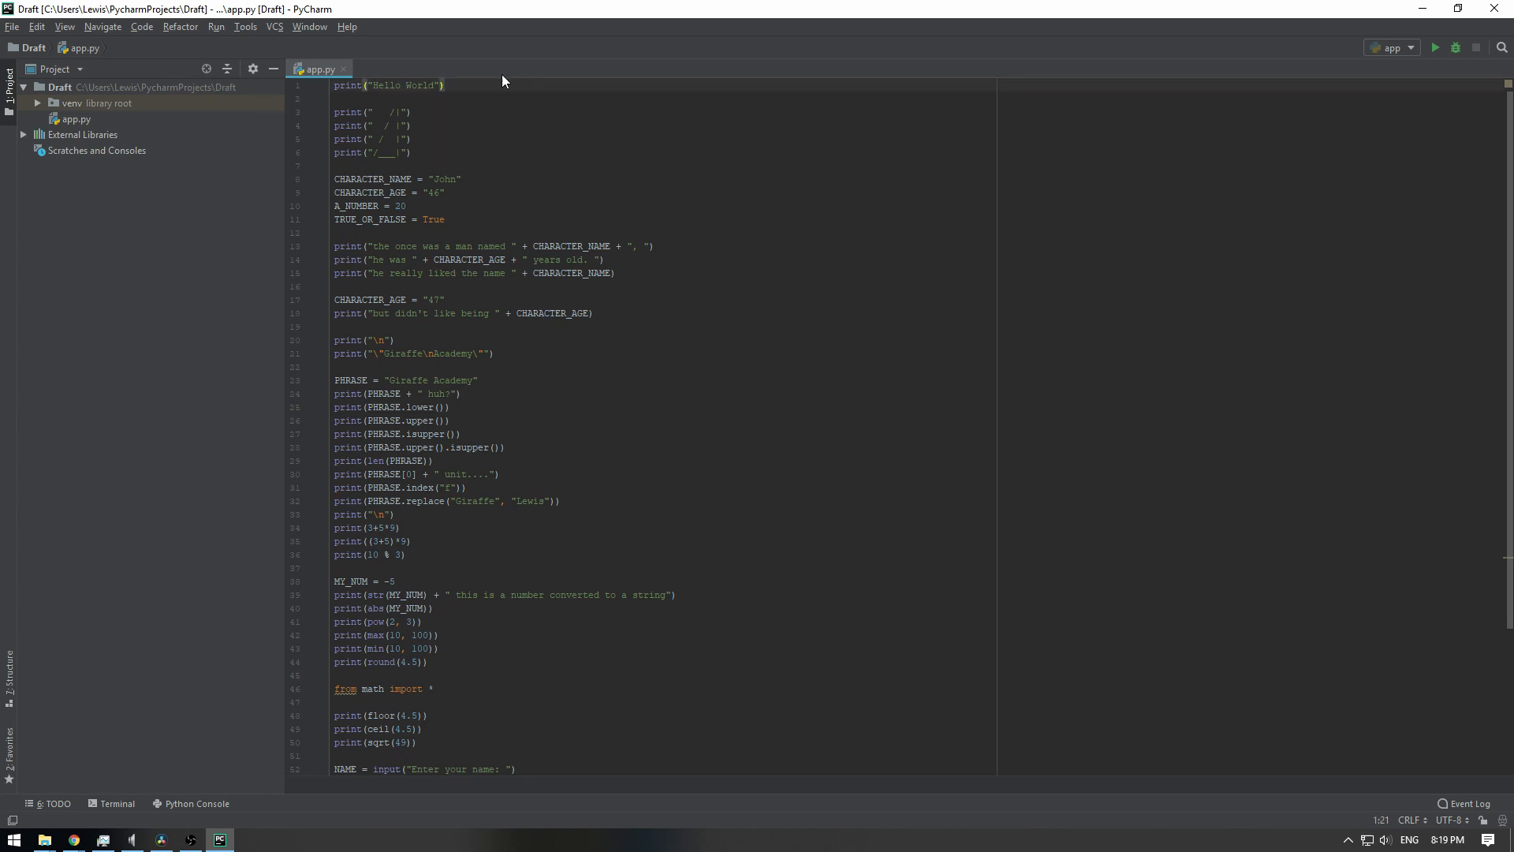
{"action": "mouse_move", "coordinate": [541, 104]}
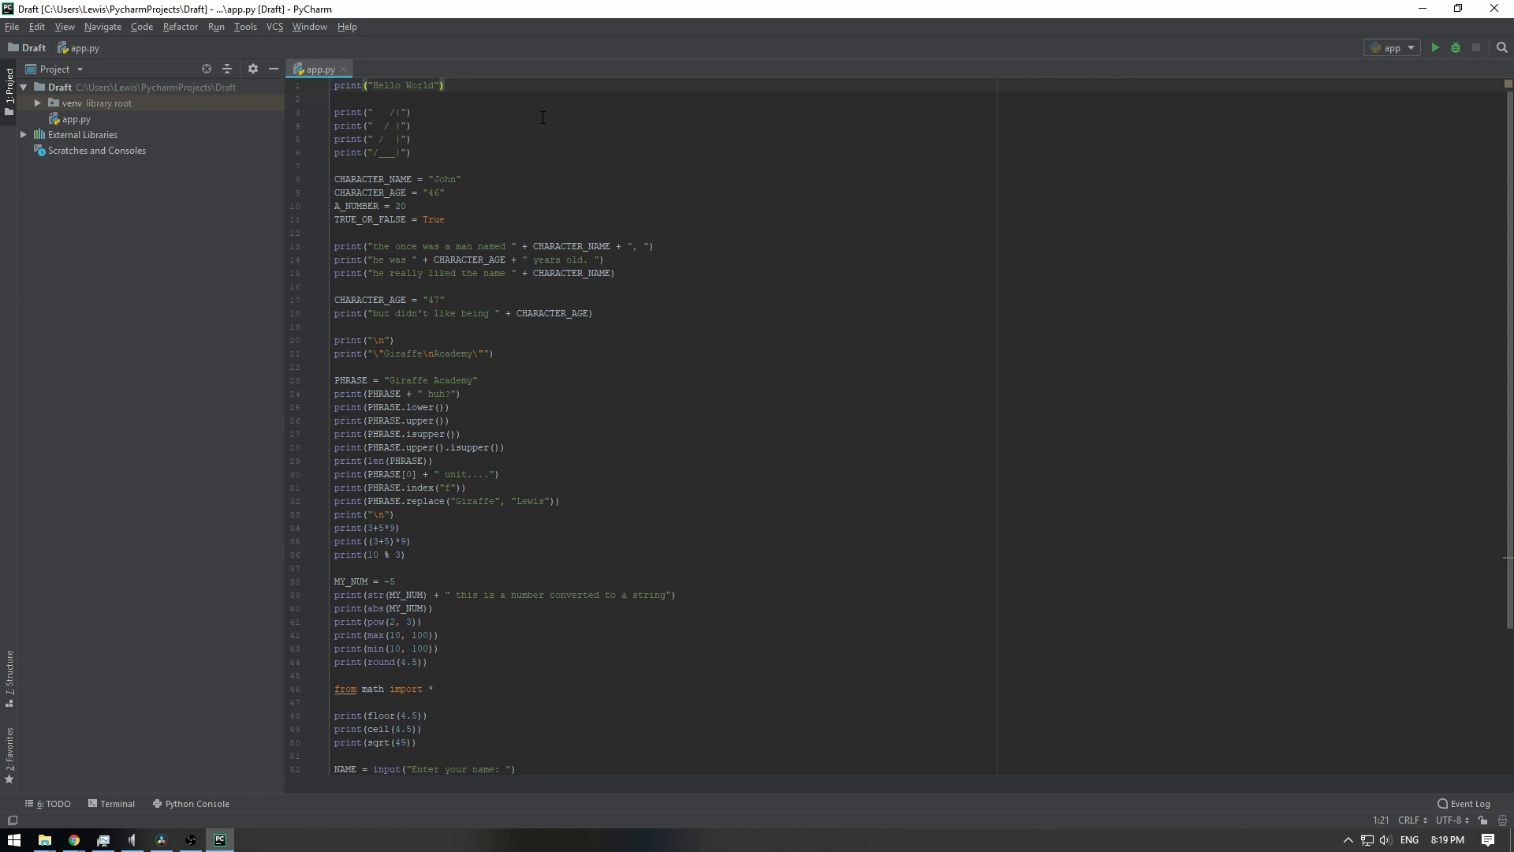
{"action": "mouse_move", "coordinate": [515, 100]}
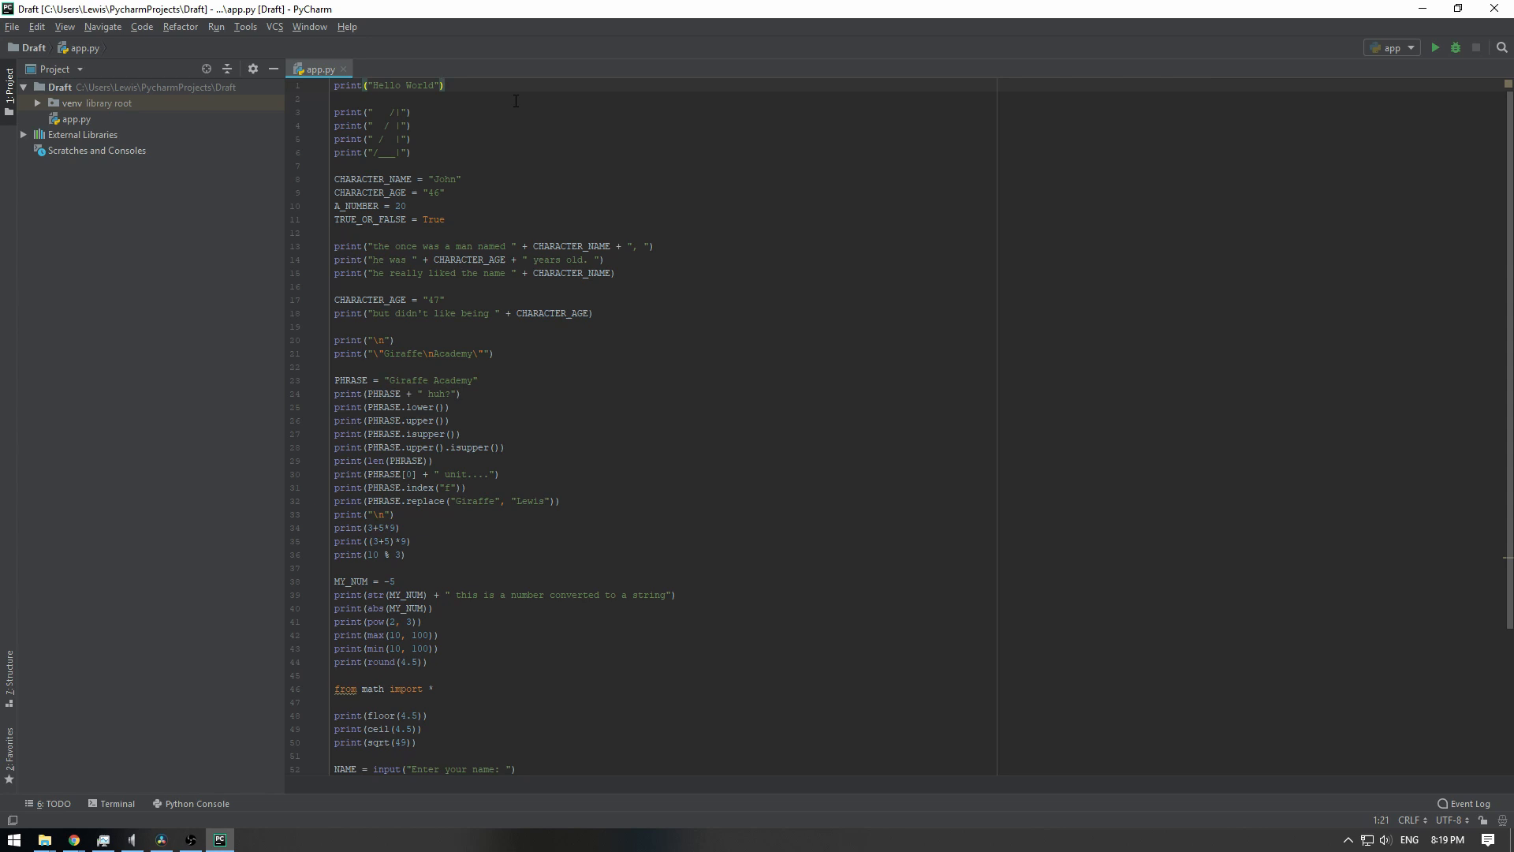
{"action": "mouse_move", "coordinate": [555, 53]}
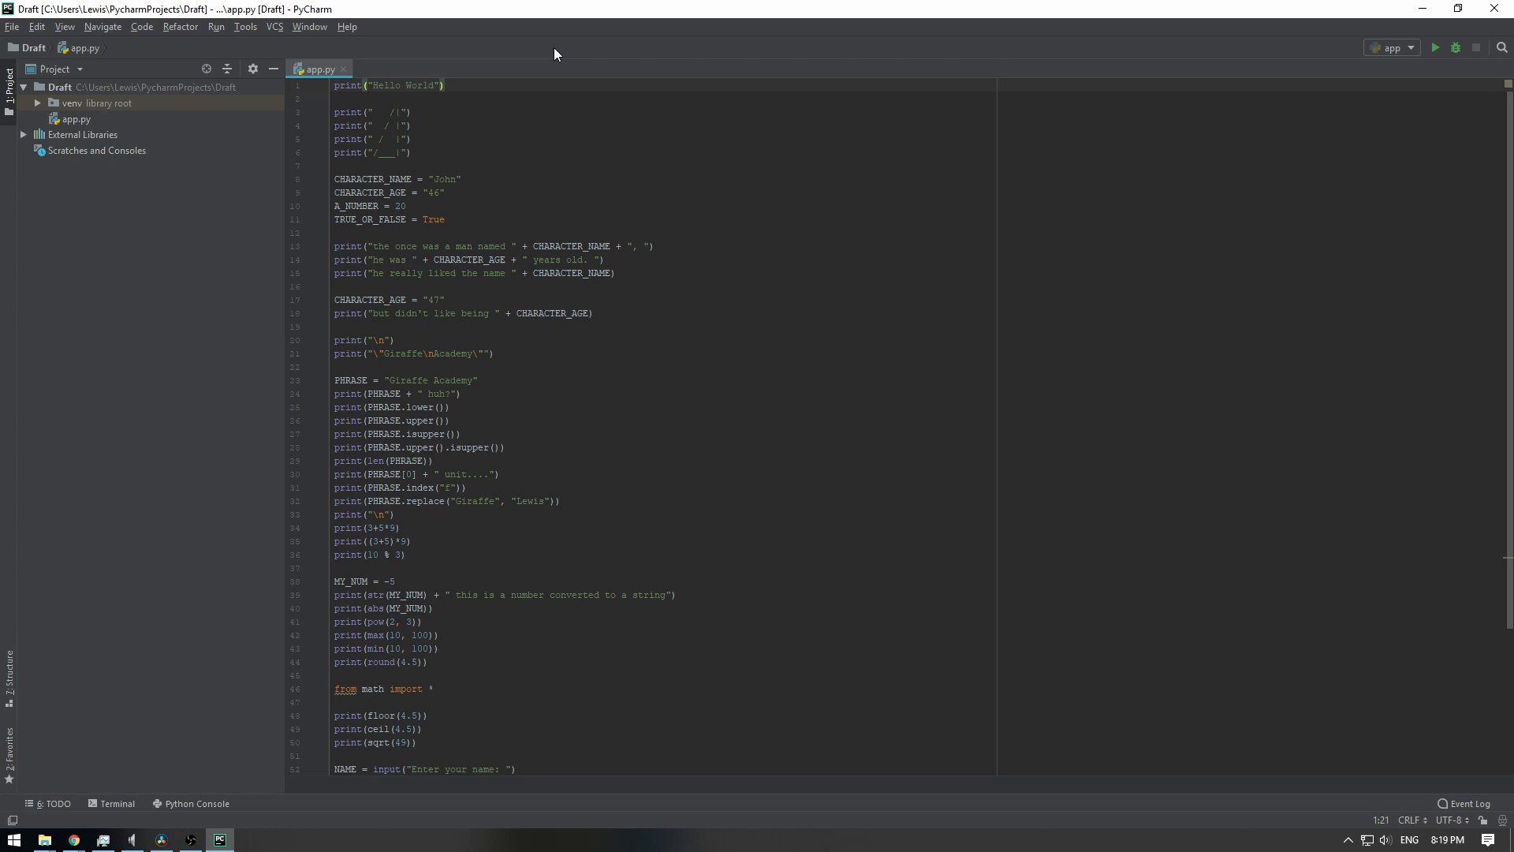
{"action": "mouse_move", "coordinate": [551, 104]}
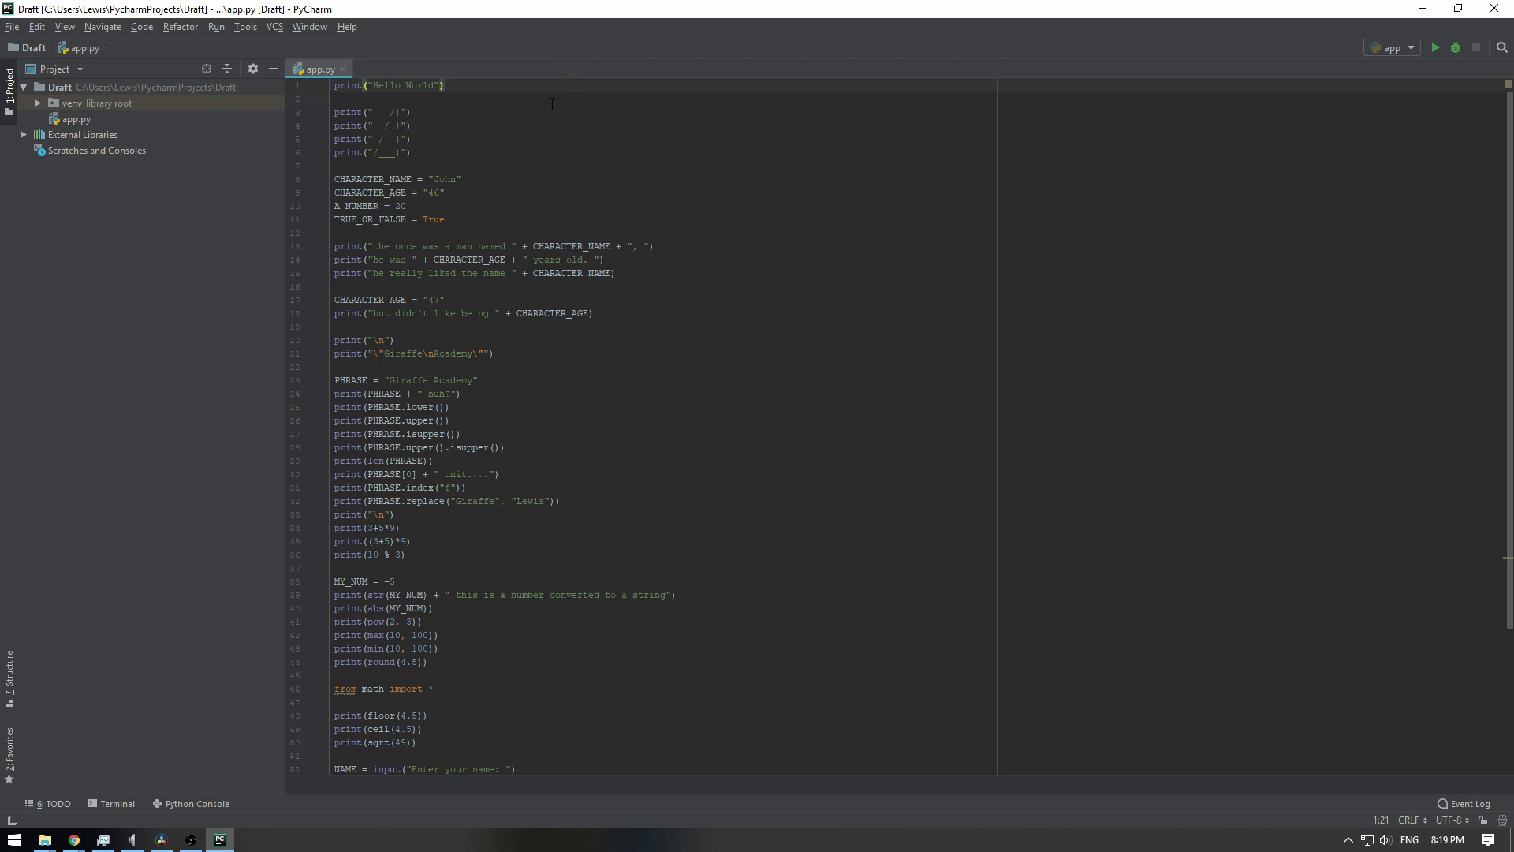